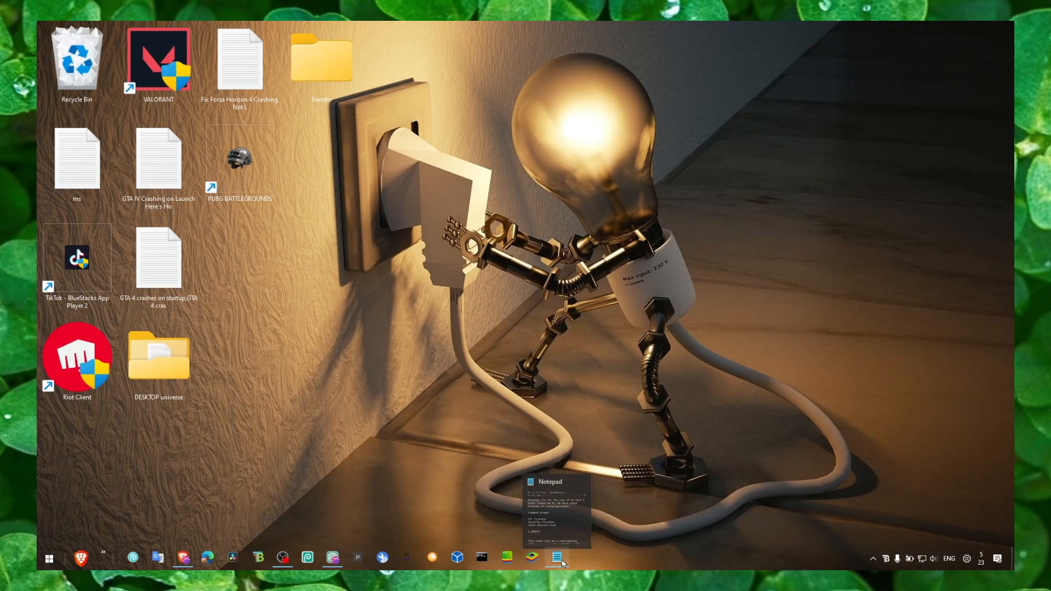
Step: Open Task Manager and review its App history and Processes lists
click(556, 557)
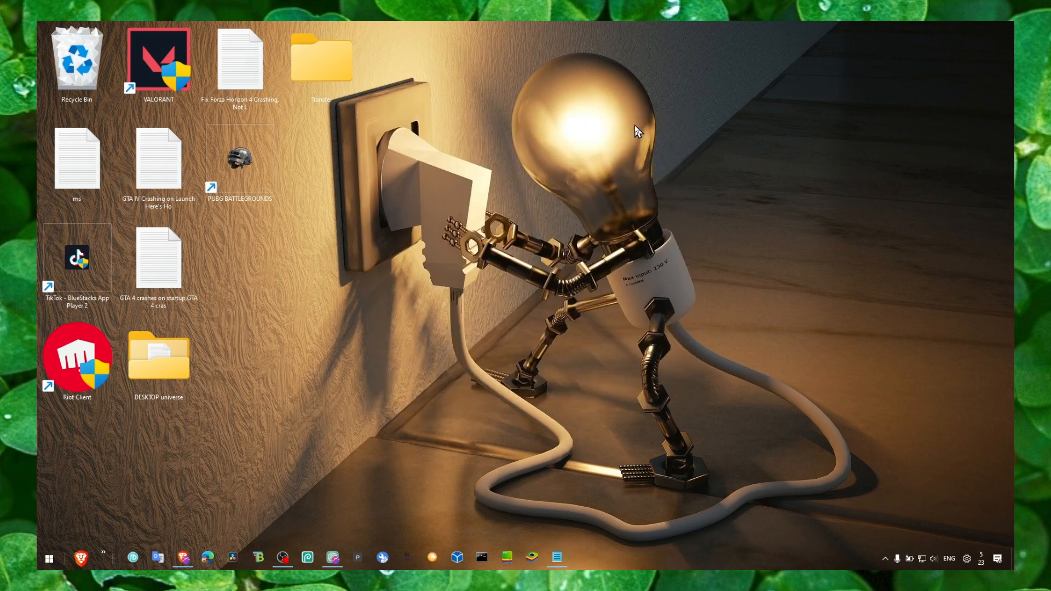
mouse_move(629, 546)
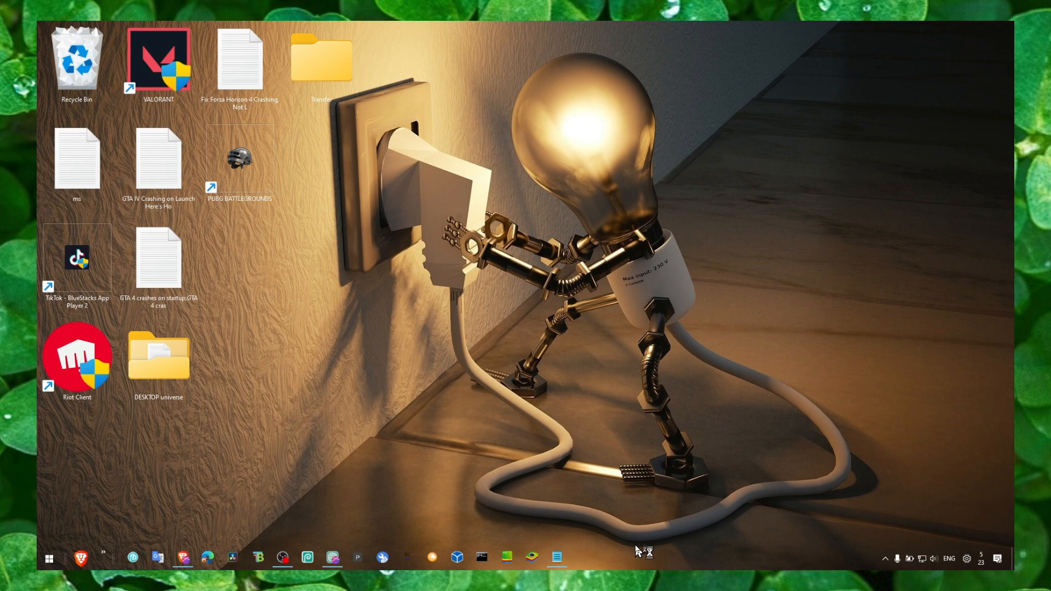
click(579, 558)
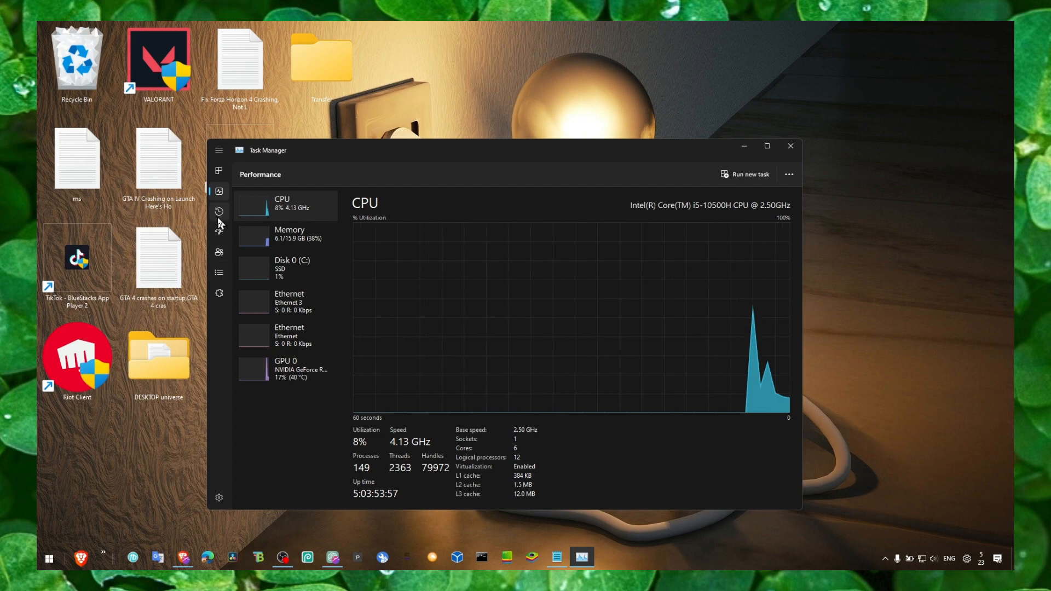
click(219, 211)
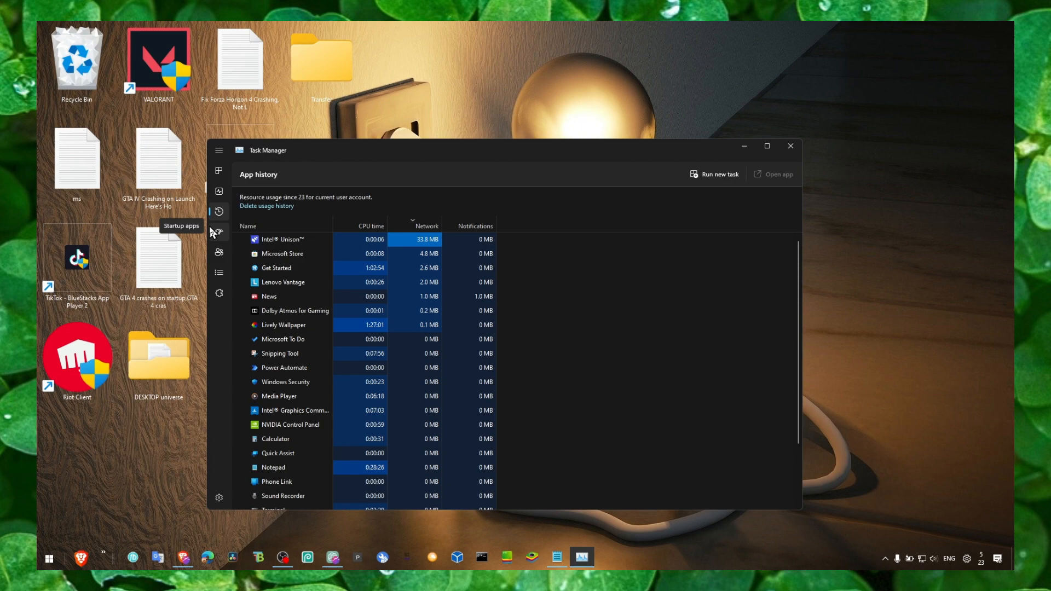
click(218, 191)
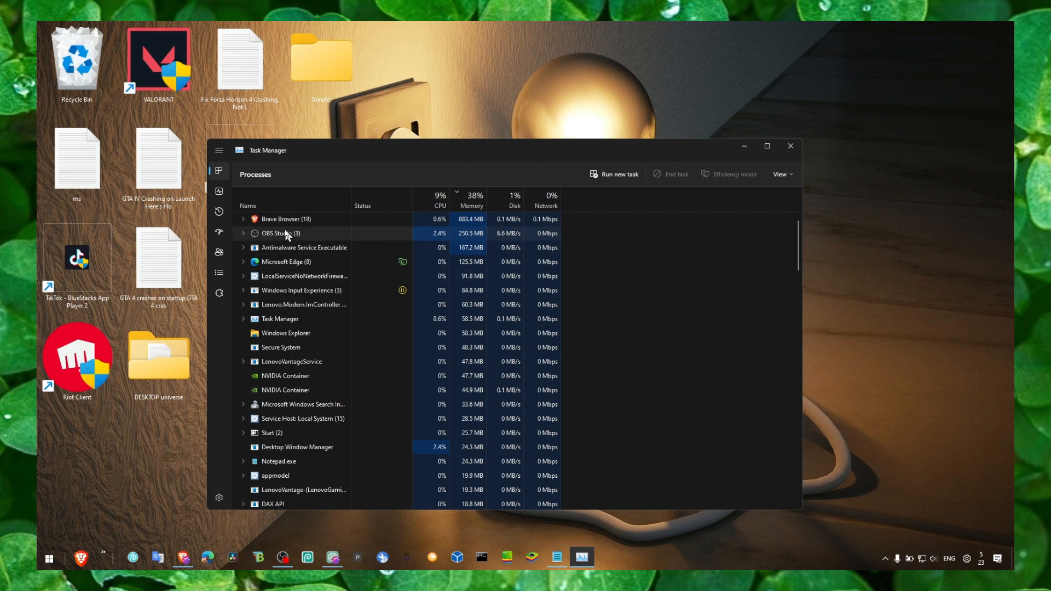
Step: End the Brave Browser process from its right-click menu
right_click(282, 233)
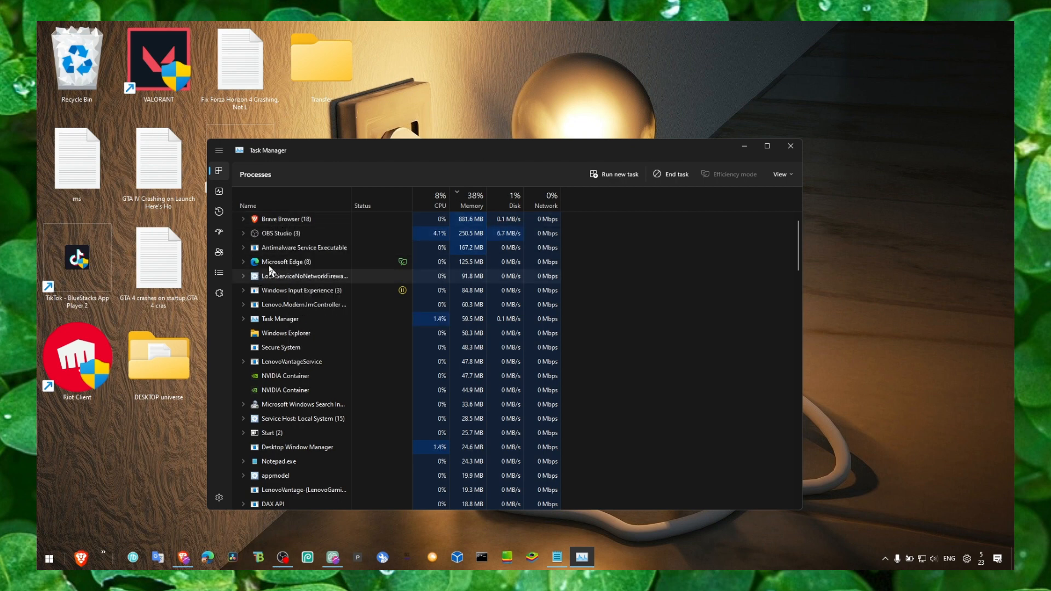
right_click(279, 219)
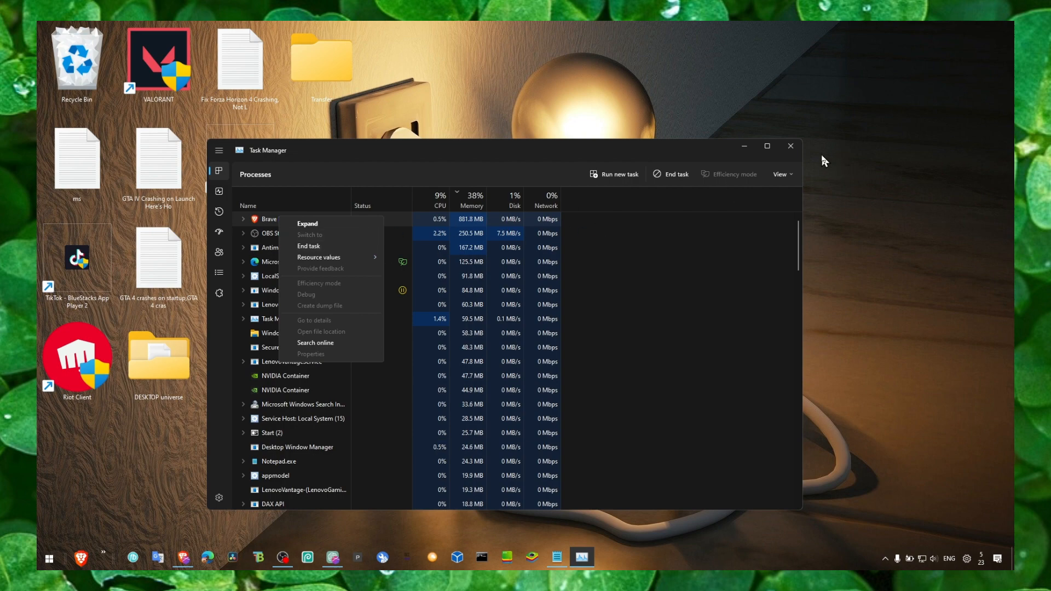
click(789, 146)
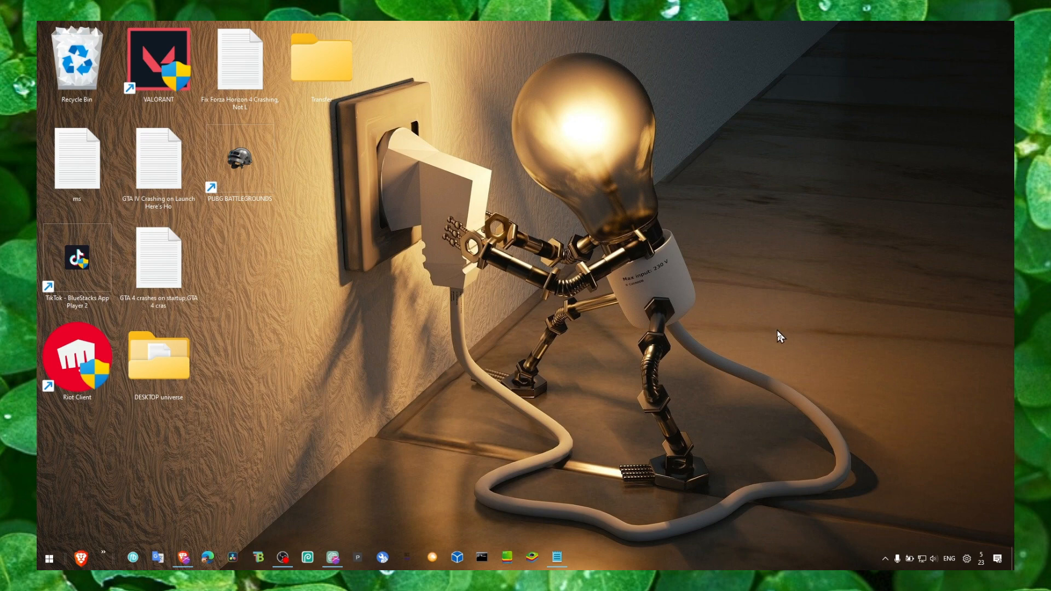
mouse_move(779, 341)
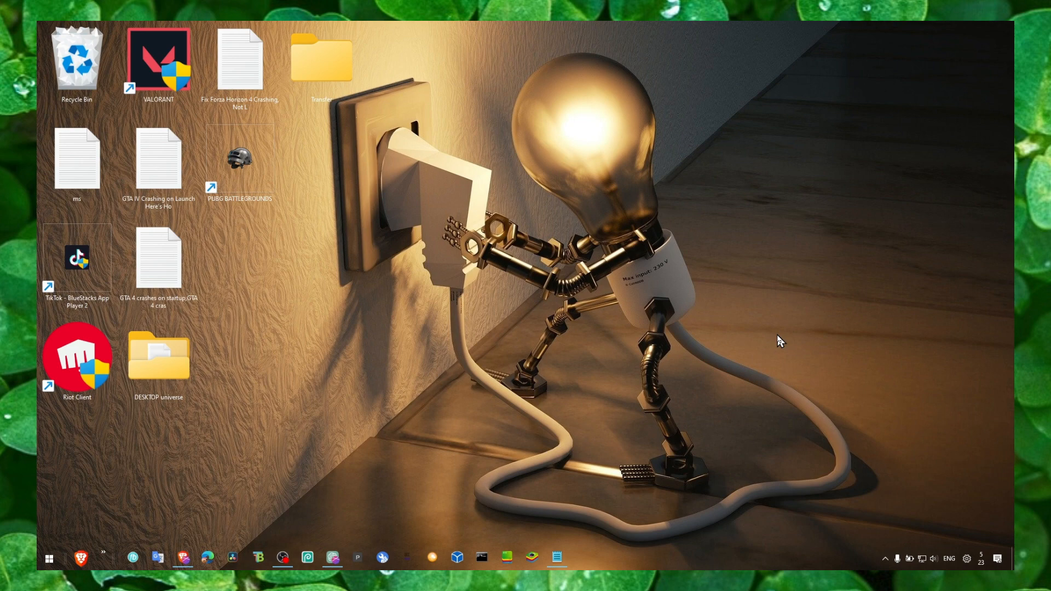
mouse_move(781, 351)
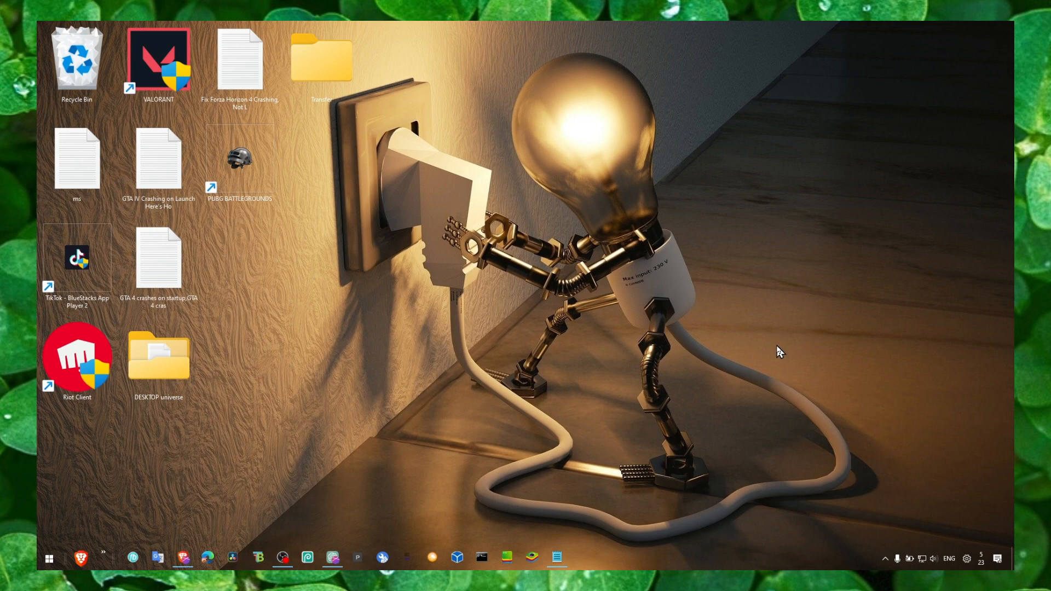
mouse_move(934, 559)
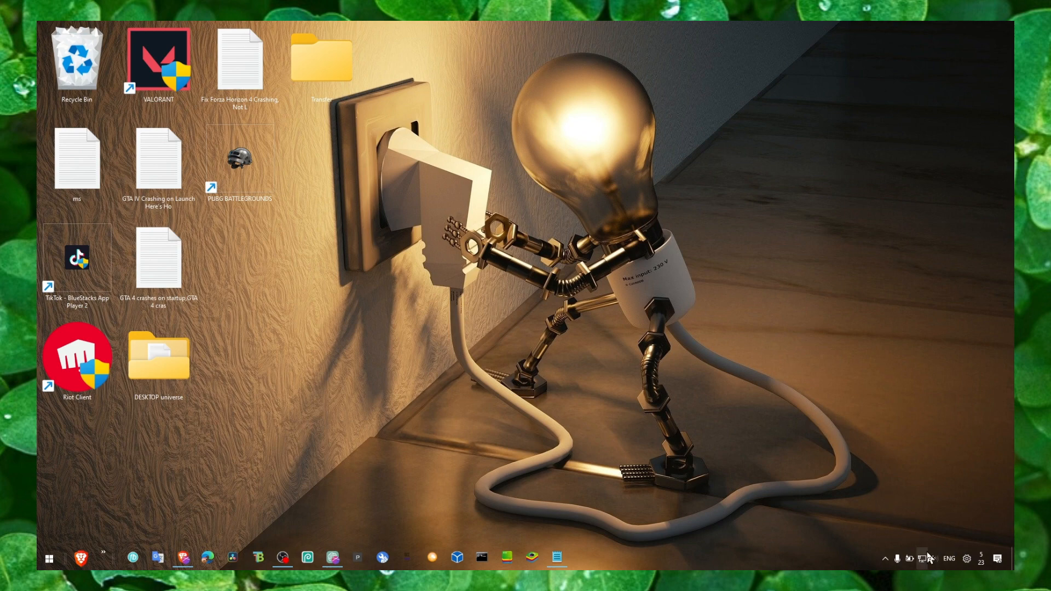
Step: Open Sound settings from the tray speaker icon and scroll down to Advanced options
right_click(932, 558)
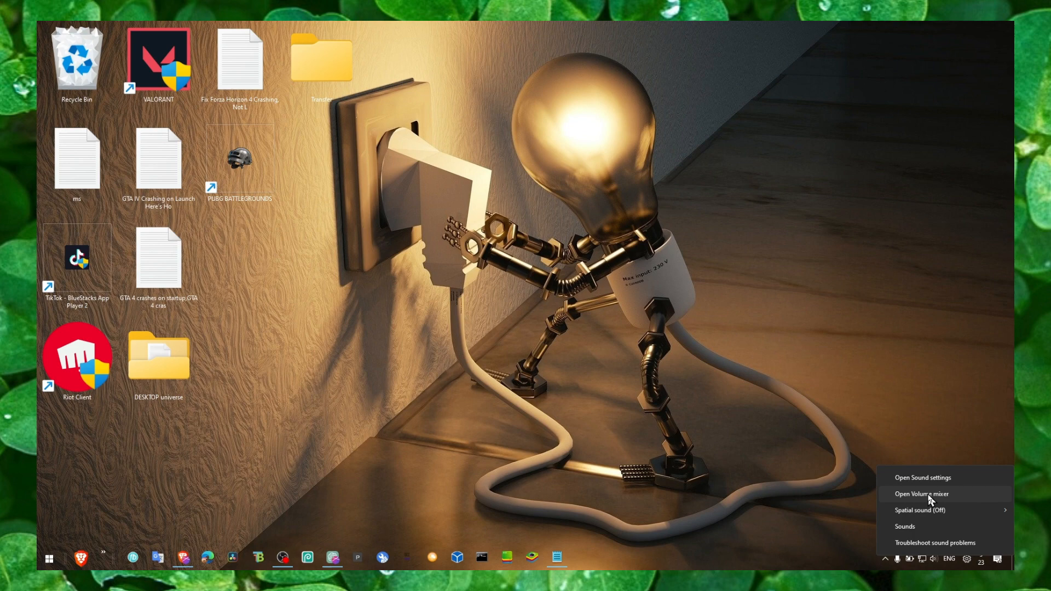
click(923, 477)
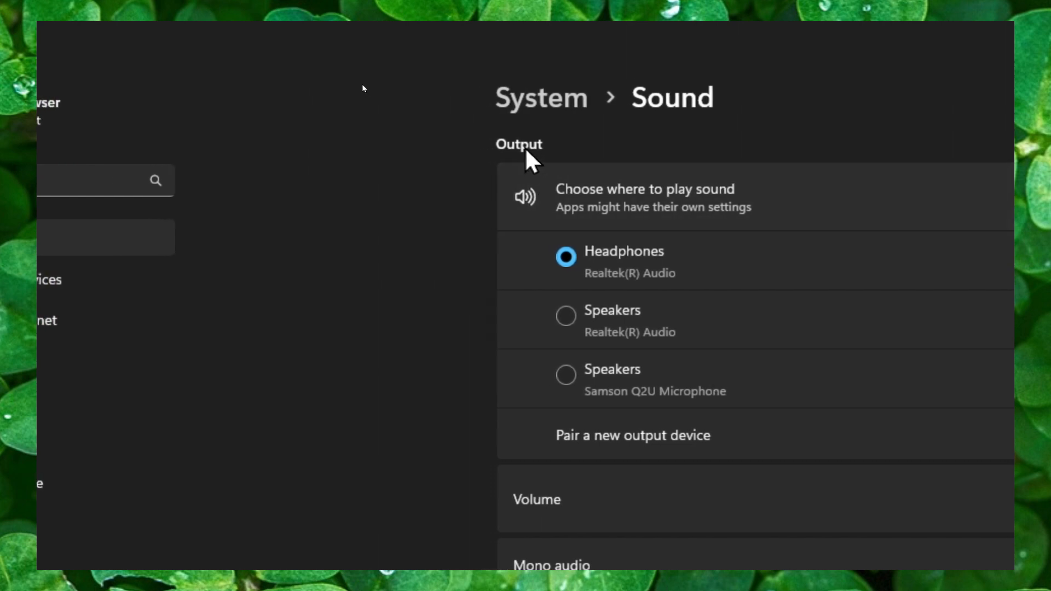
scroll(down, 3)
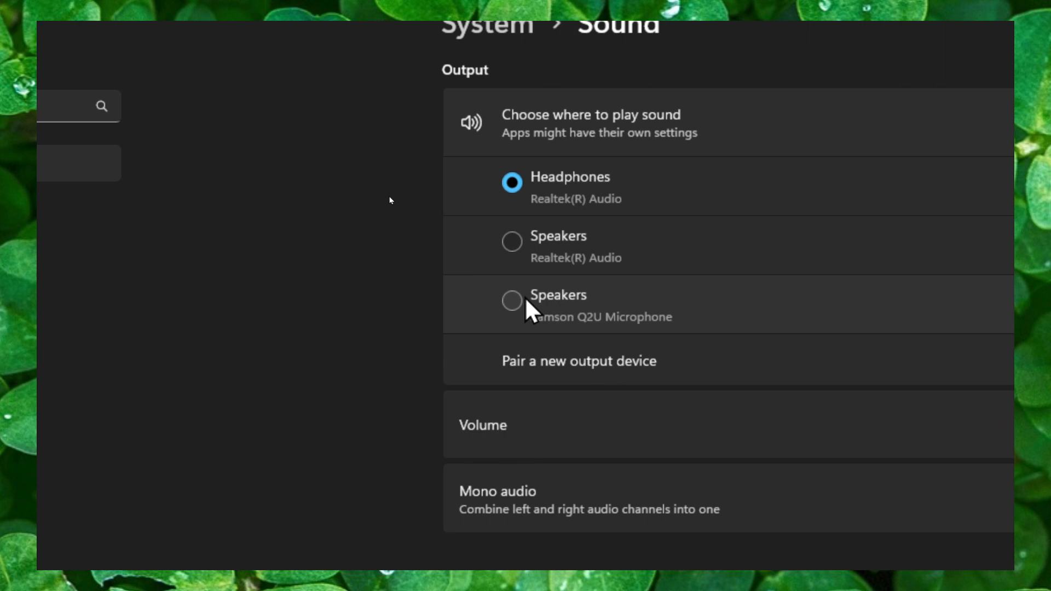
scroll(down, 3)
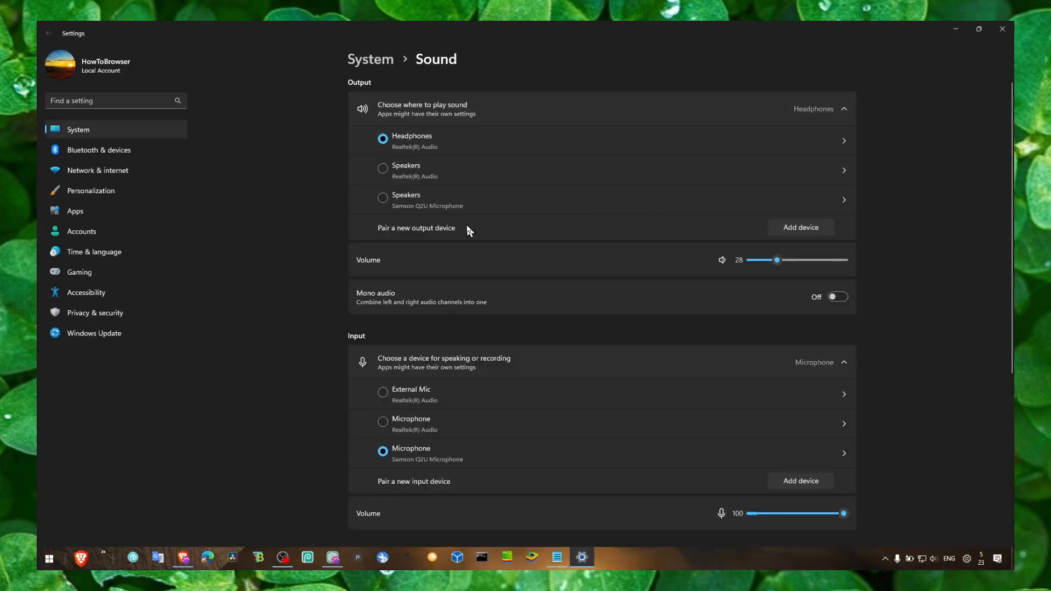
scroll(down, 3)
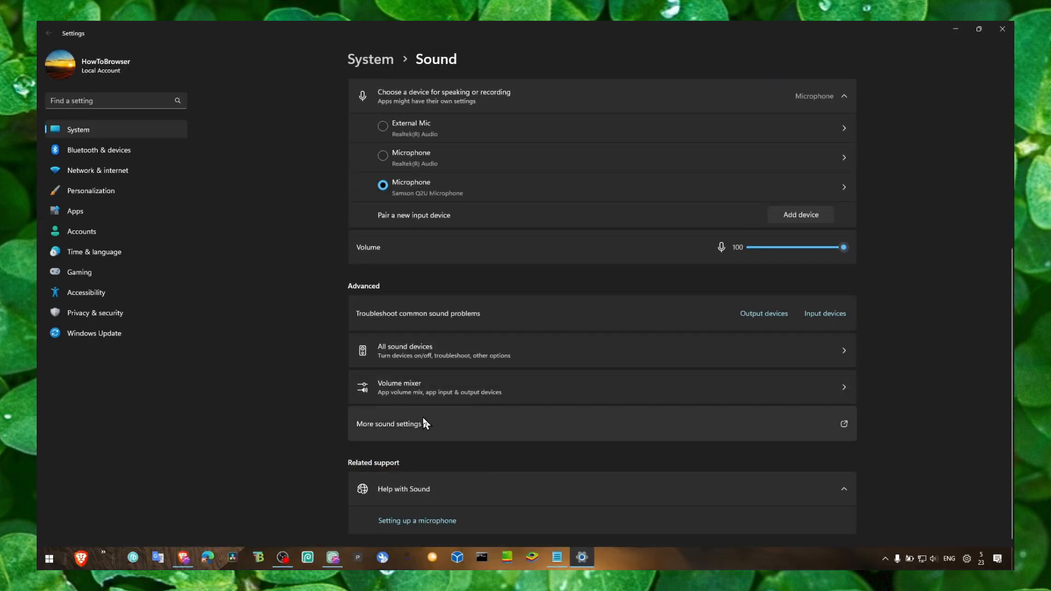
Step: Inspect the Headphones Advanced and Spatial sound properties in the classic Sound panel, then close it
click(389, 424)
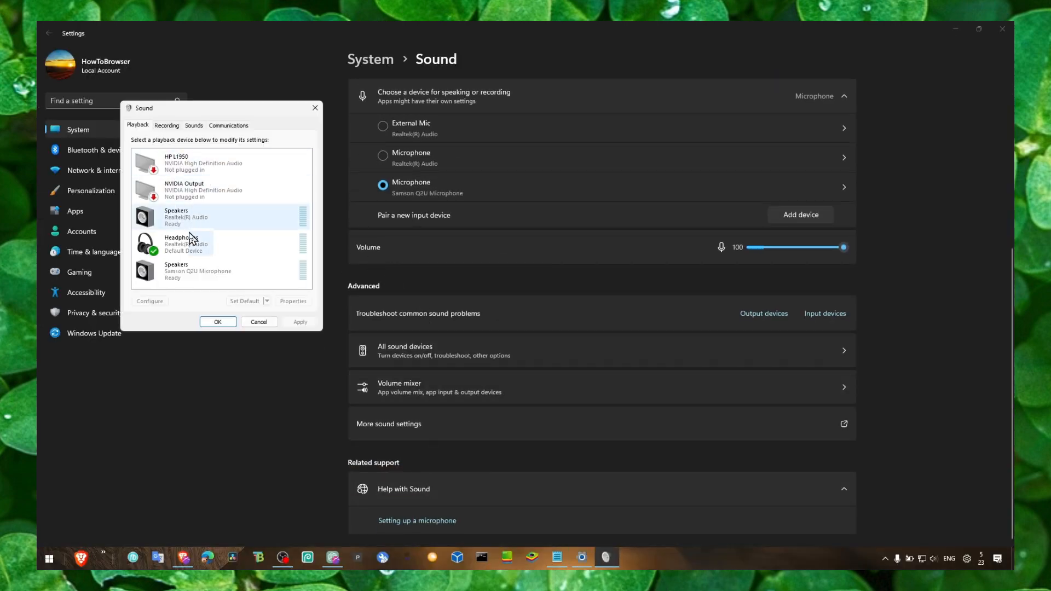
click(198, 271)
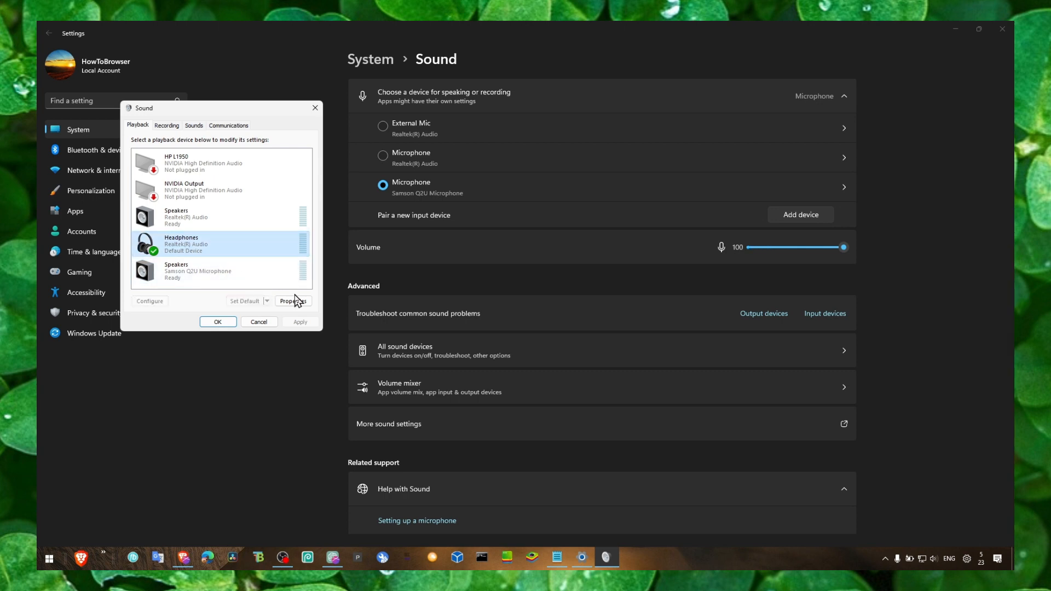
click(293, 301)
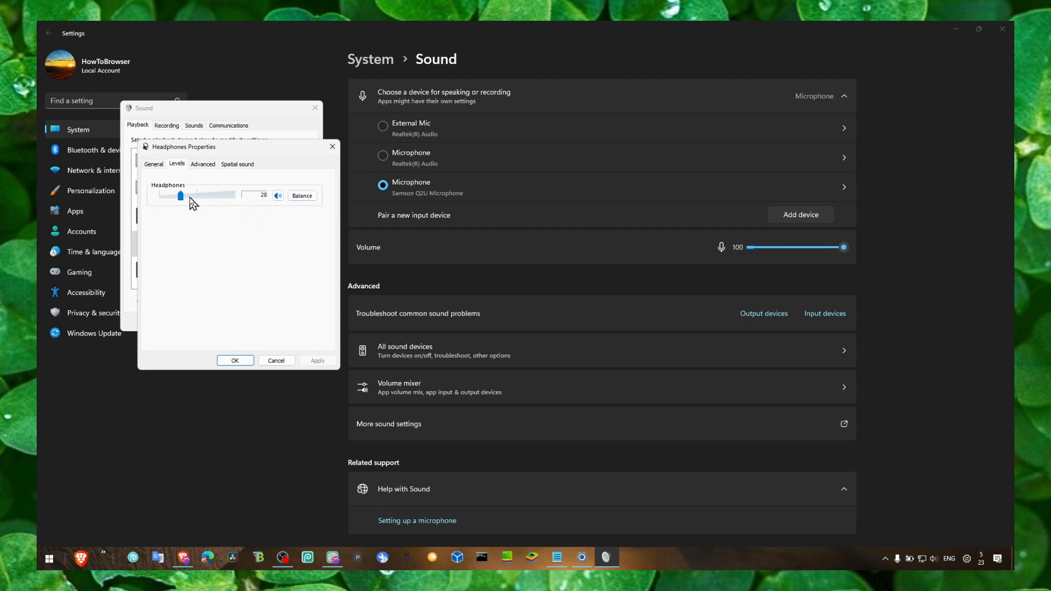
click(202, 165)
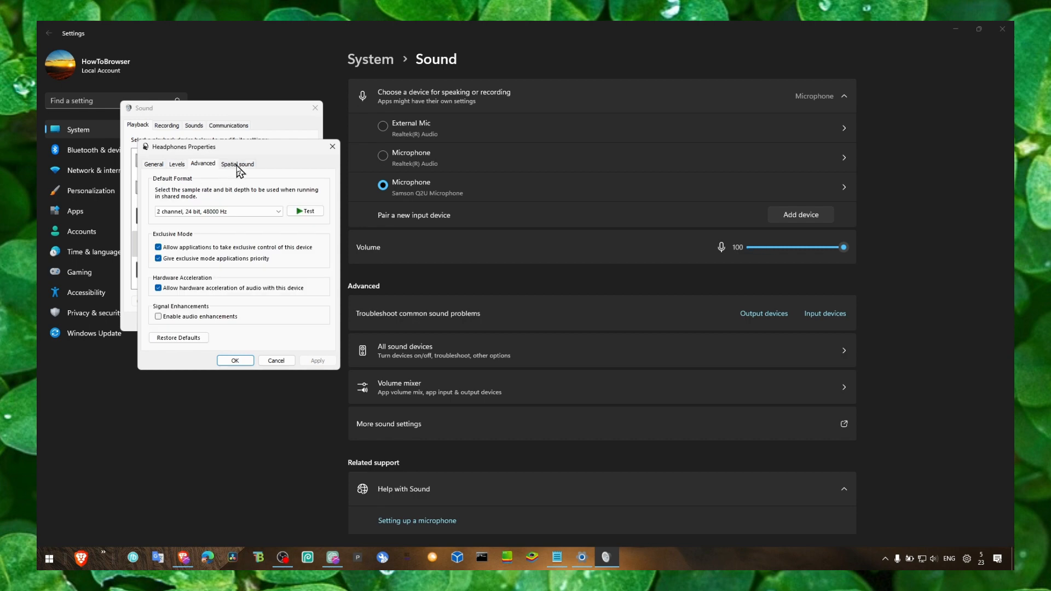
click(237, 164)
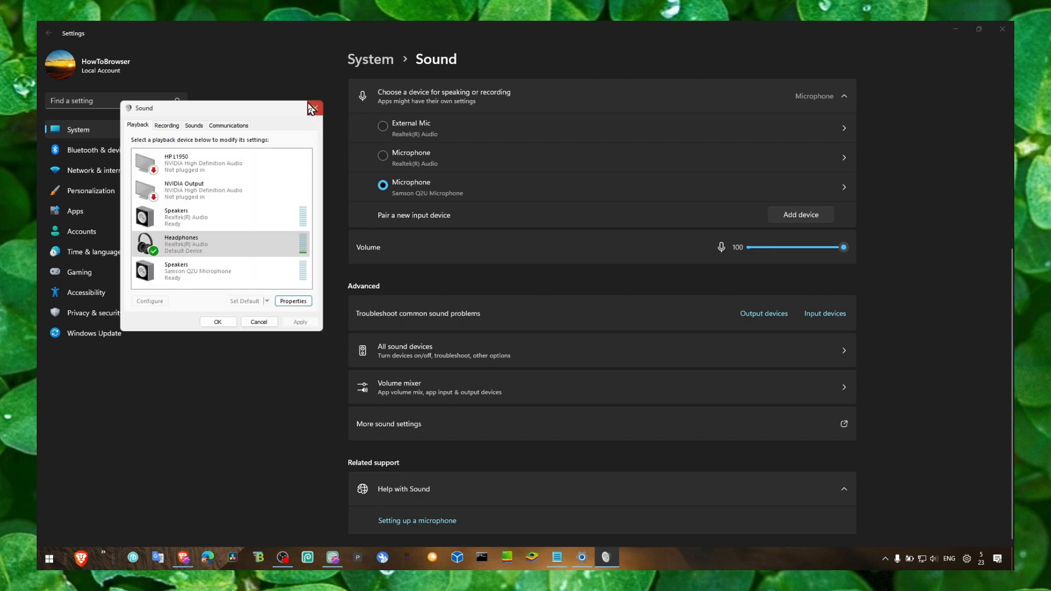
click(314, 107)
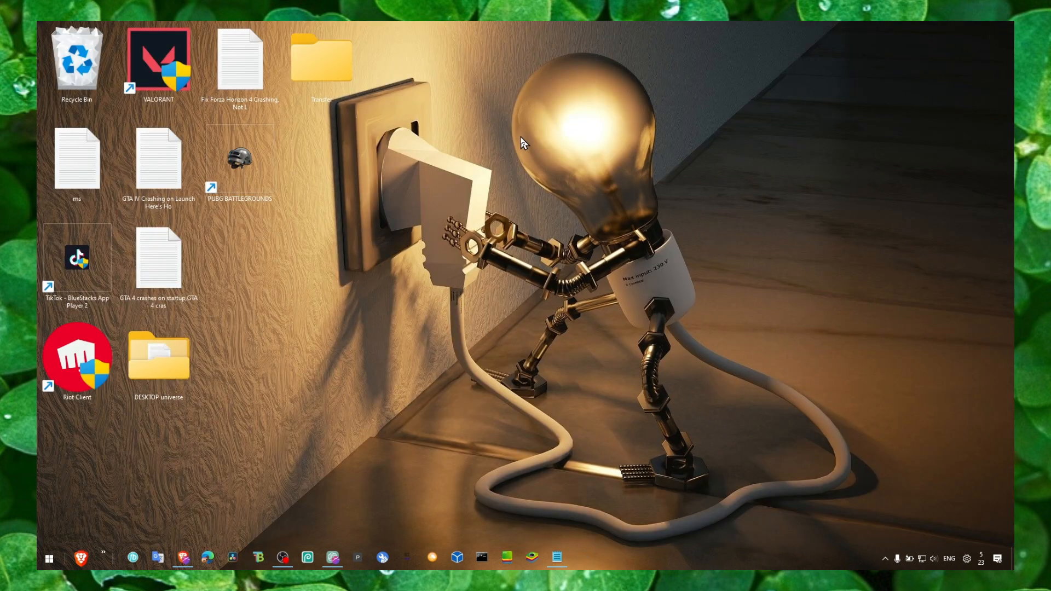